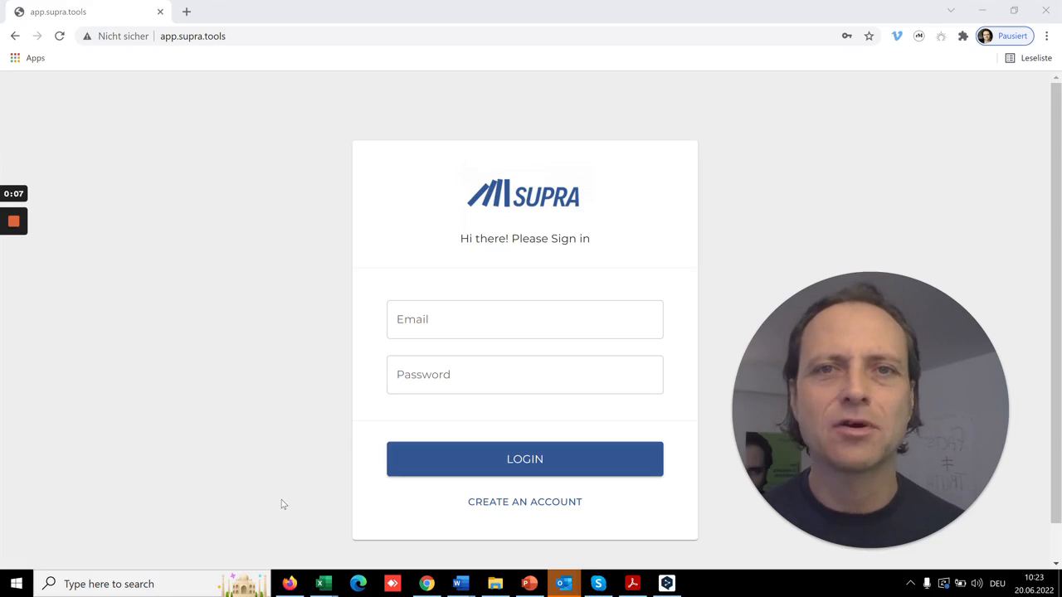
mouse_move(3, 331)
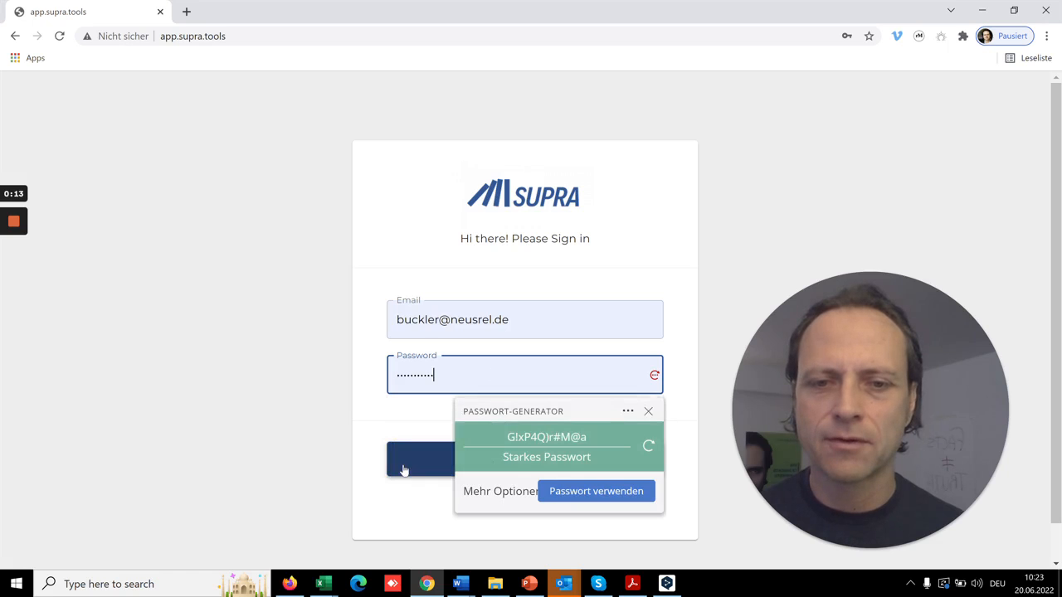
- Sign in to the Supra account with email and password
click(418, 458)
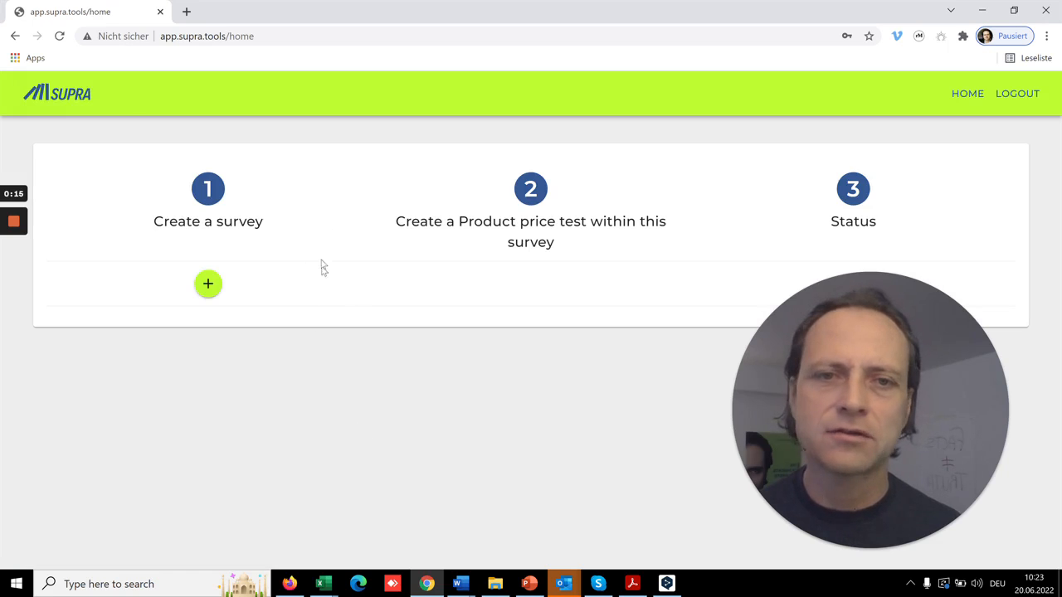
mouse_move(305, 189)
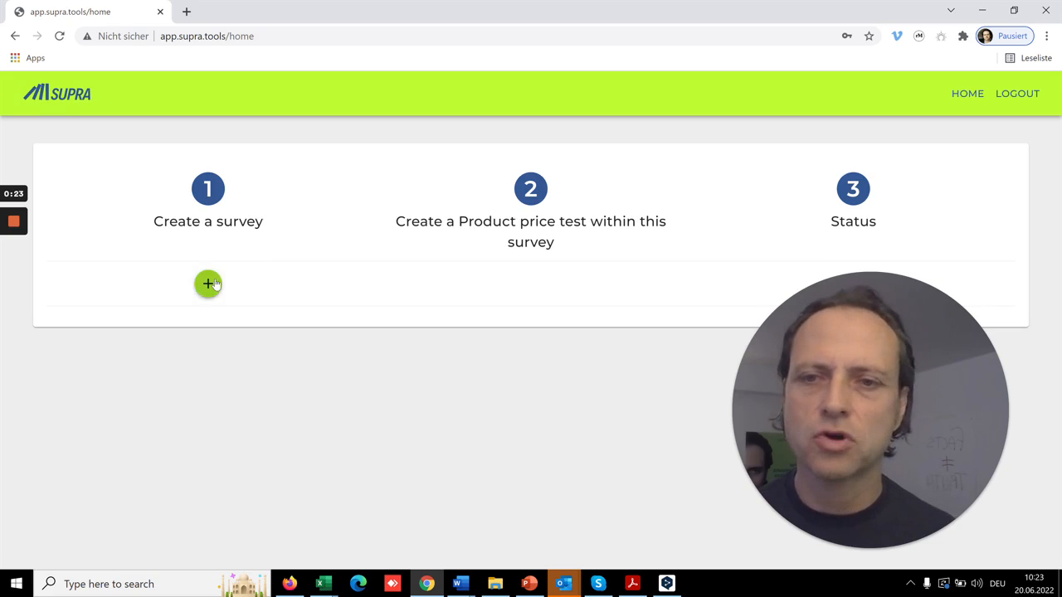
- Start a new survey and name the project 'Test'
click(207, 284)
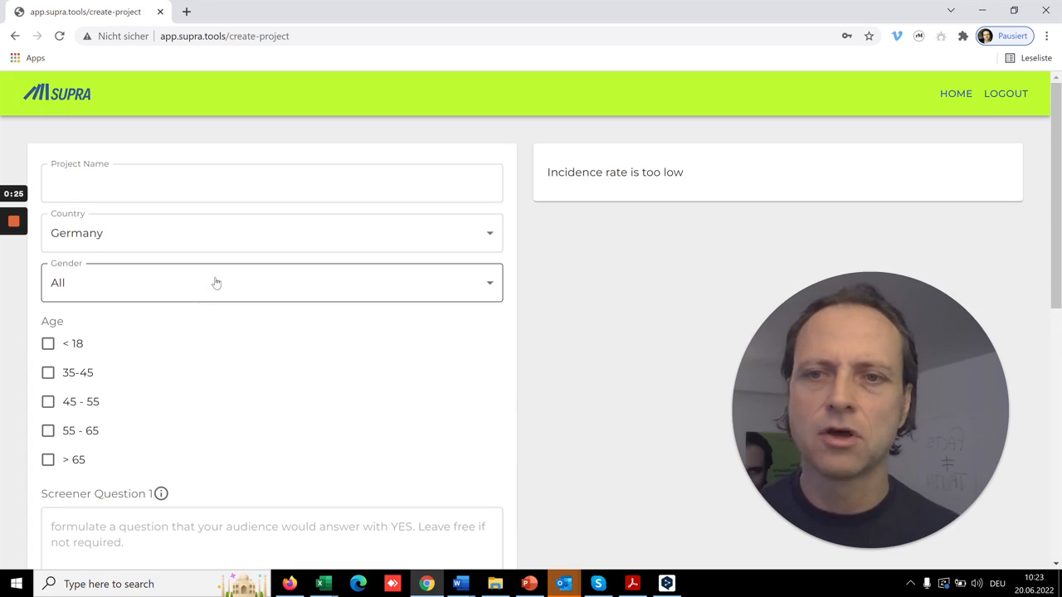
click(272, 183)
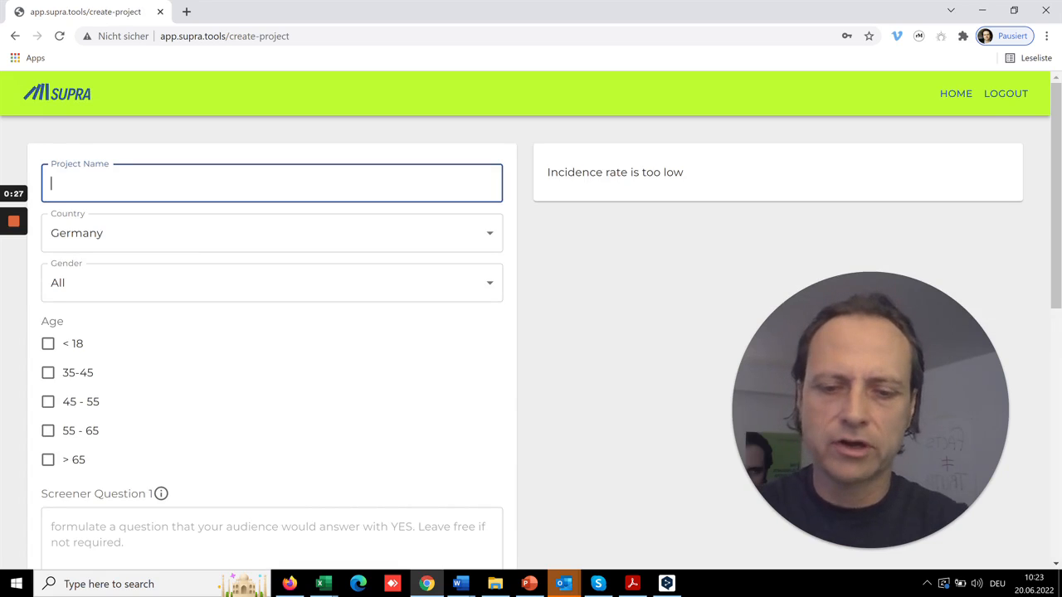
text(Test)
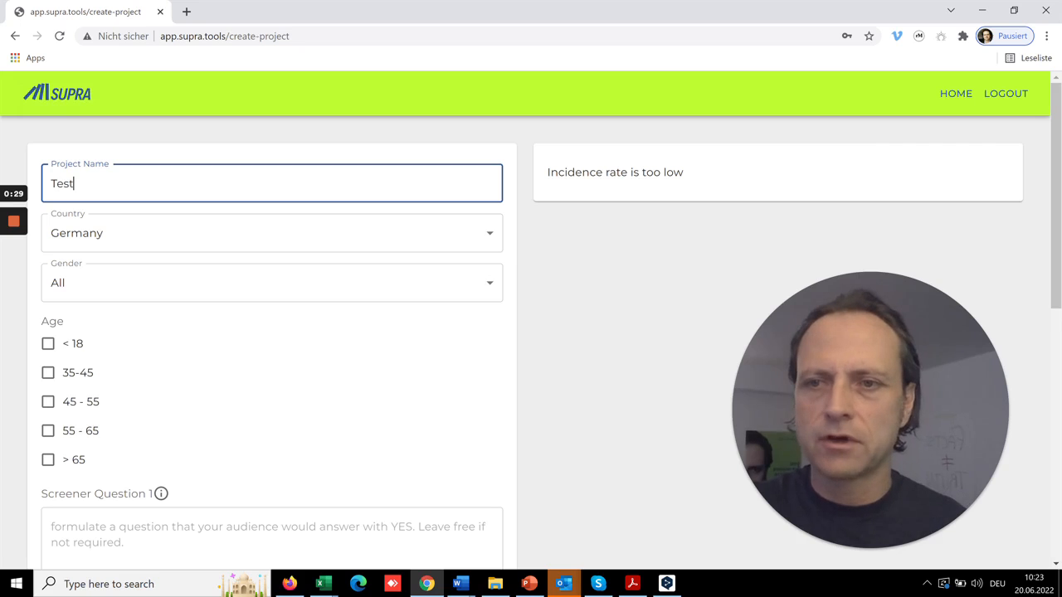
mouse_move(271, 247)
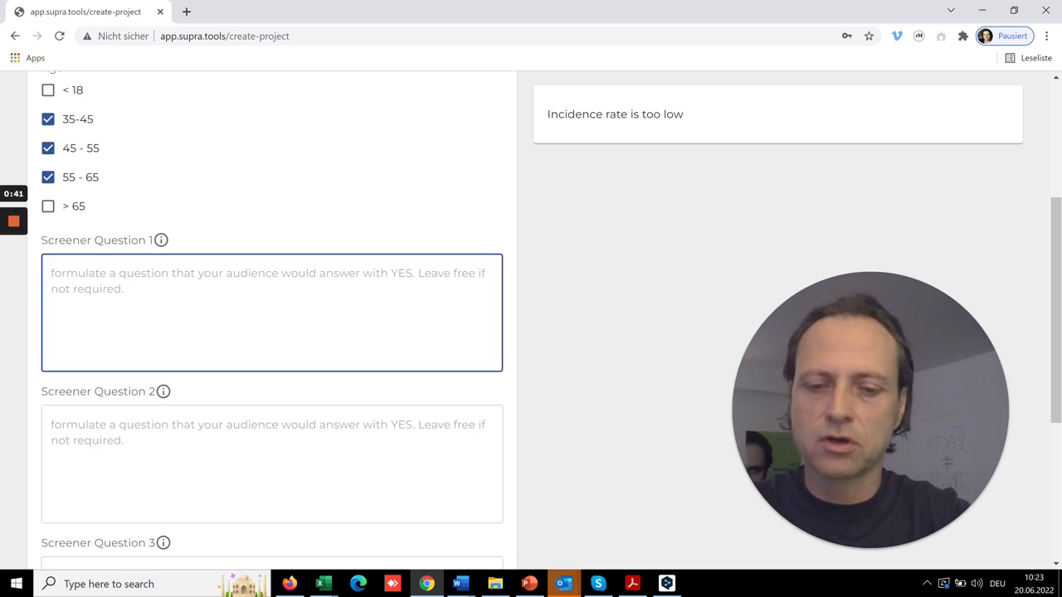
- Write two screener questions: owning a cat and being responsible for buying cat food
text(Do you have a c)
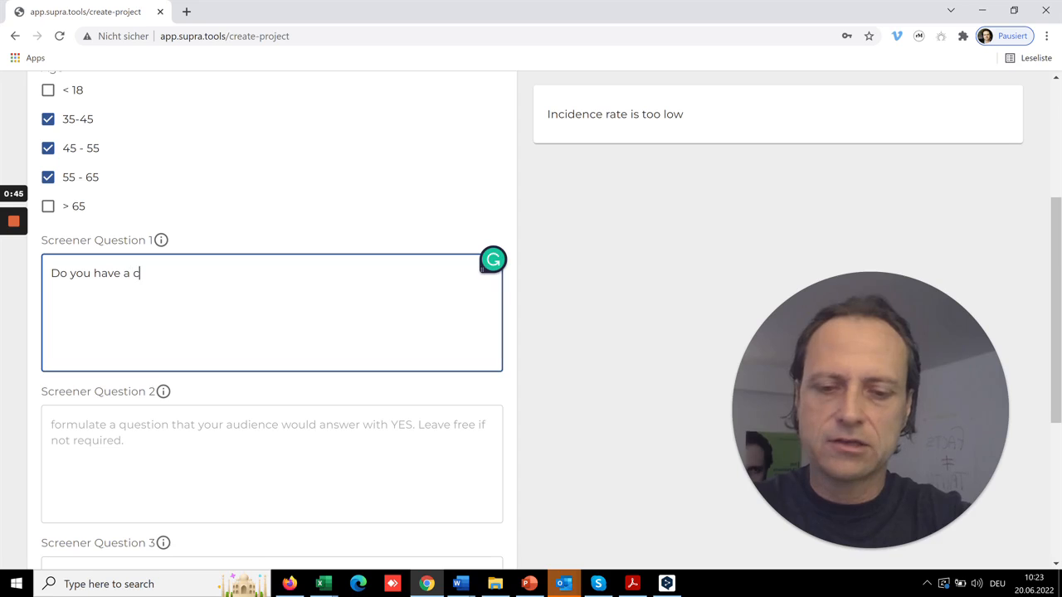
text(at)
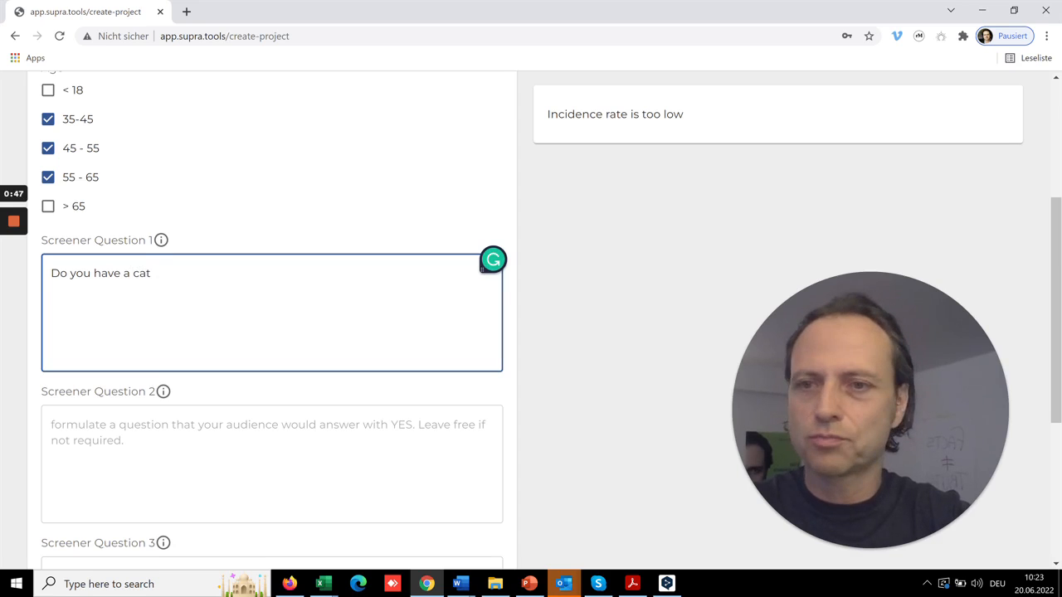
text(?)
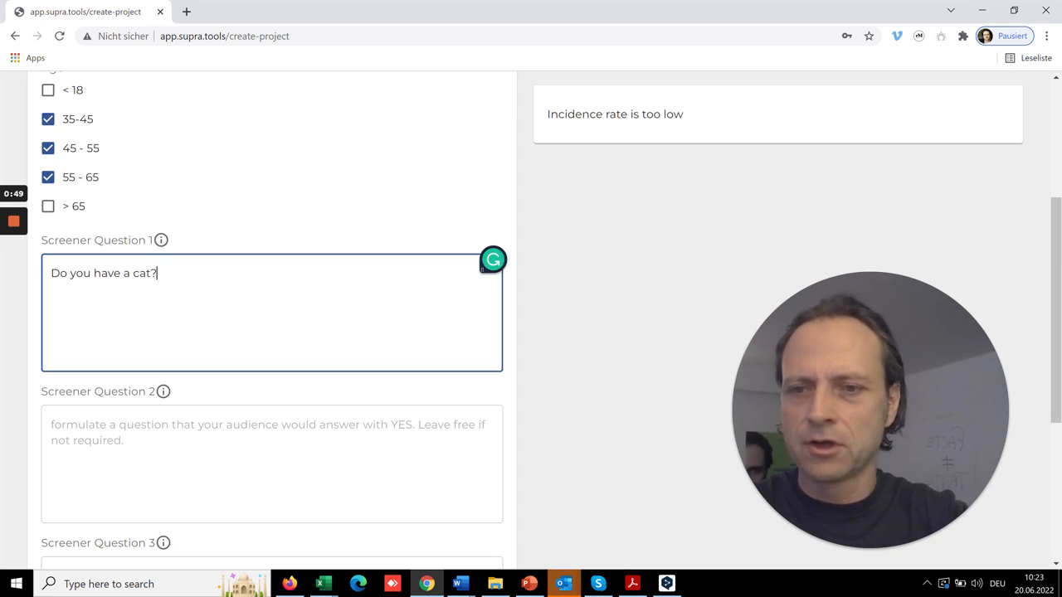
click(272, 463)
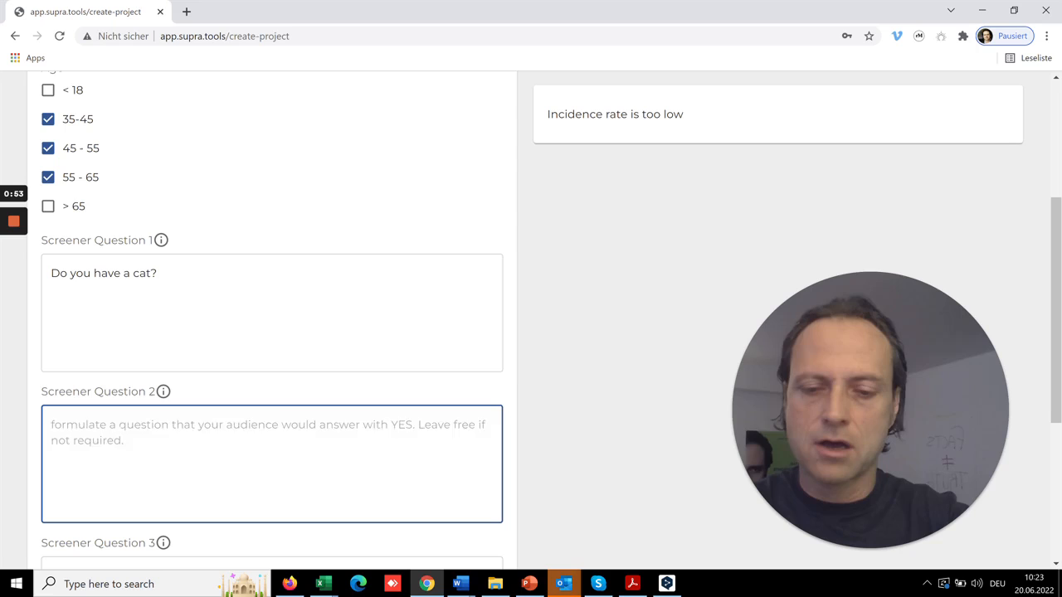
text(Are you responsible for b)
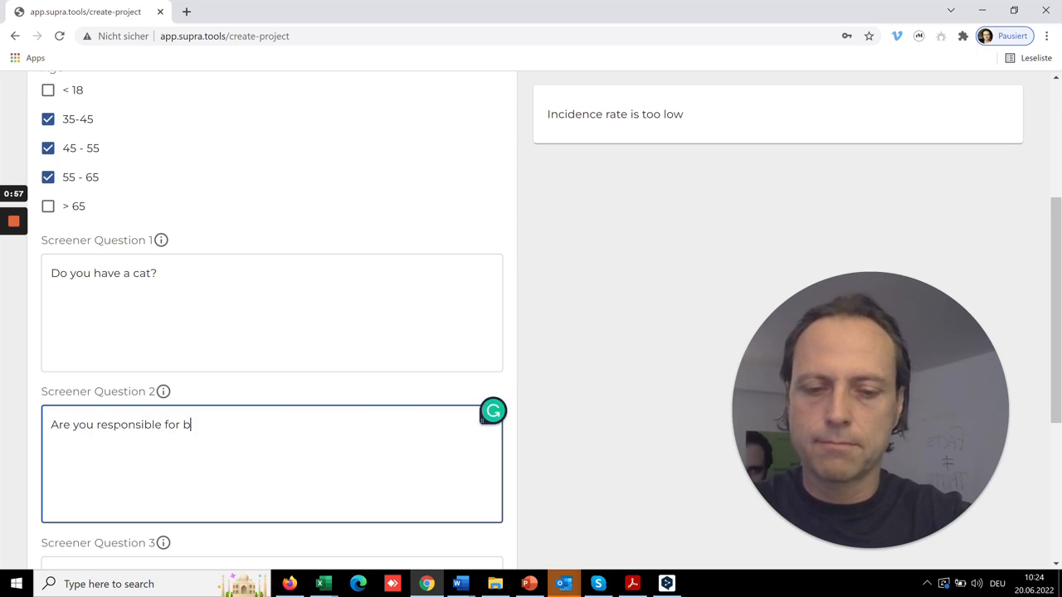
text(uying d)
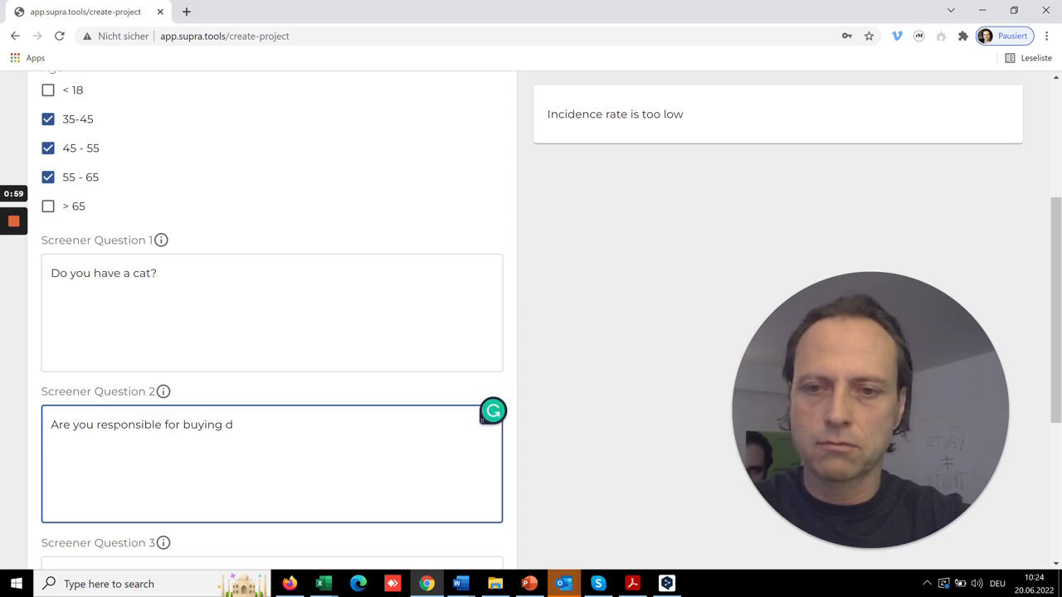
text(cat food?)
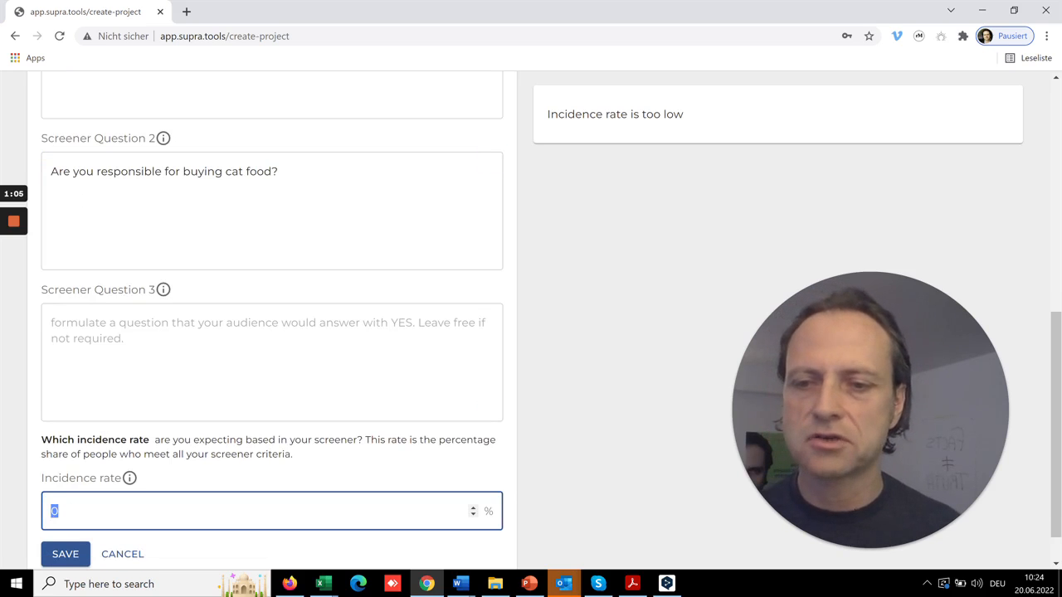
- Set the incidence rate to 20% and save the Test survey
text(20)
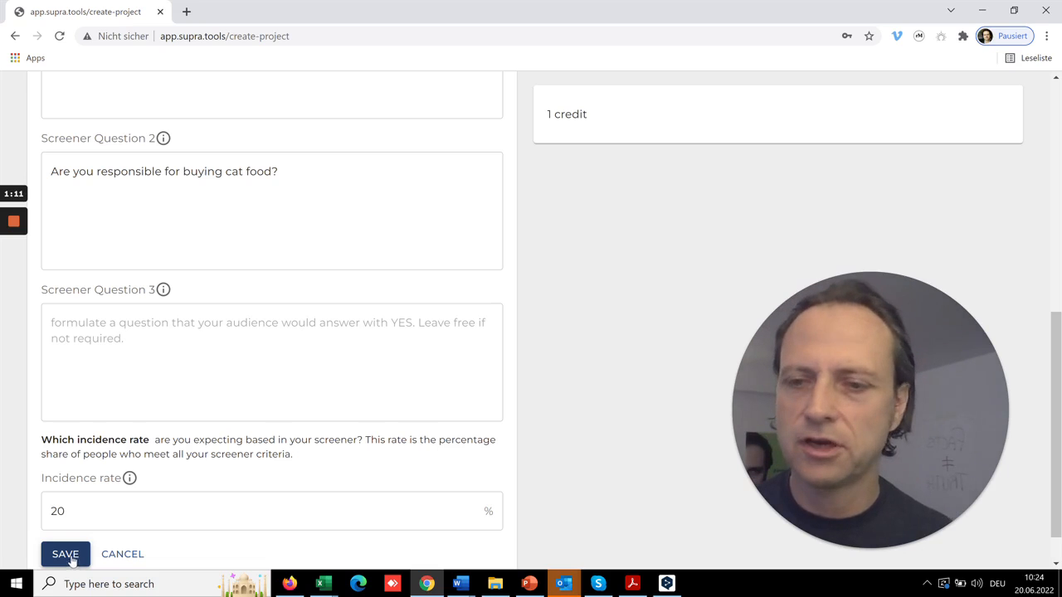
click(64, 554)
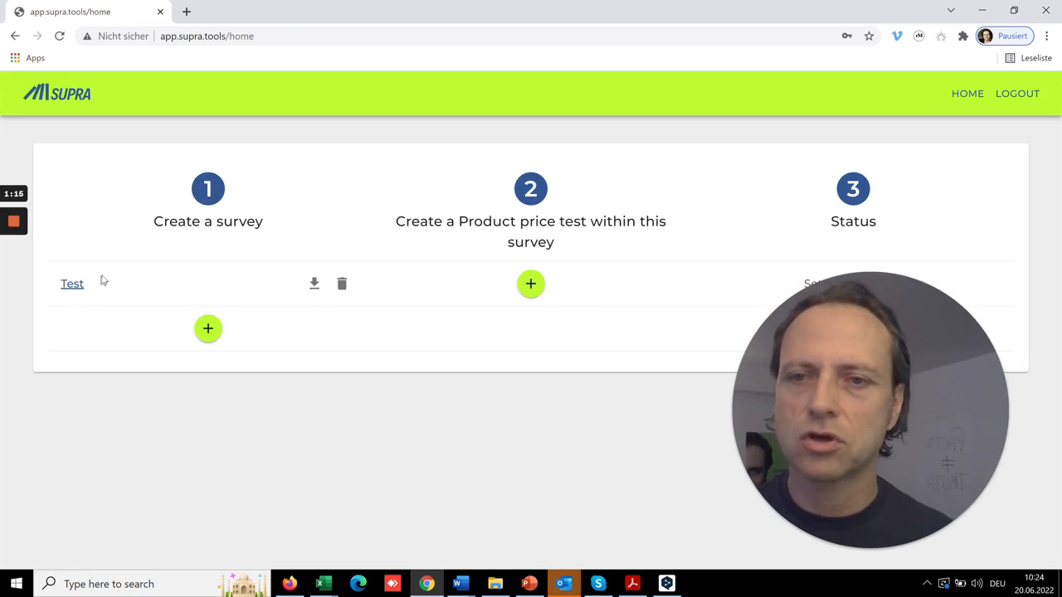
mouse_move(268, 294)
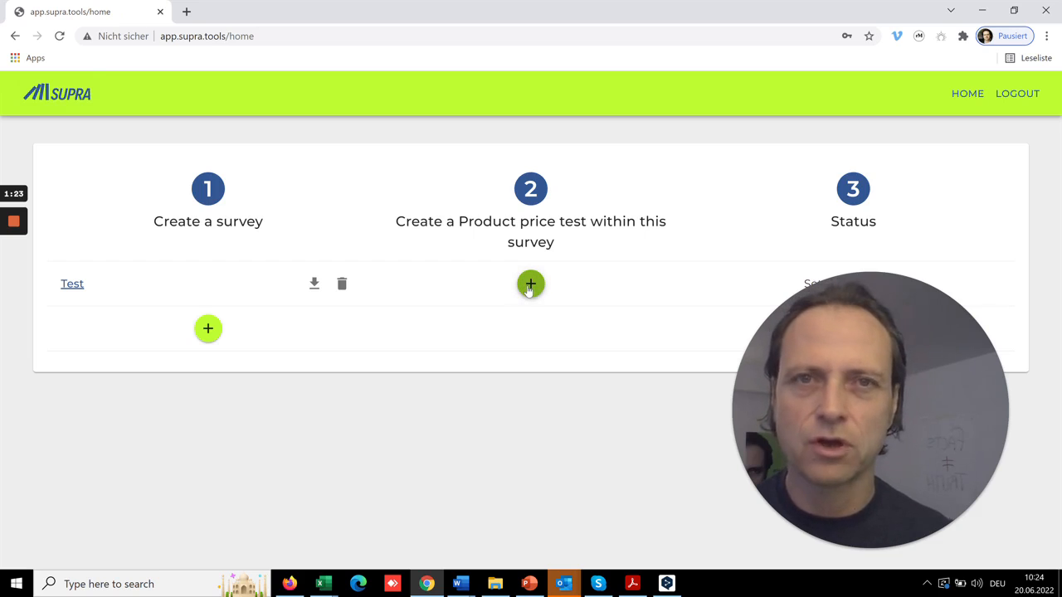
- Create a product price test within the Test survey
click(531, 284)
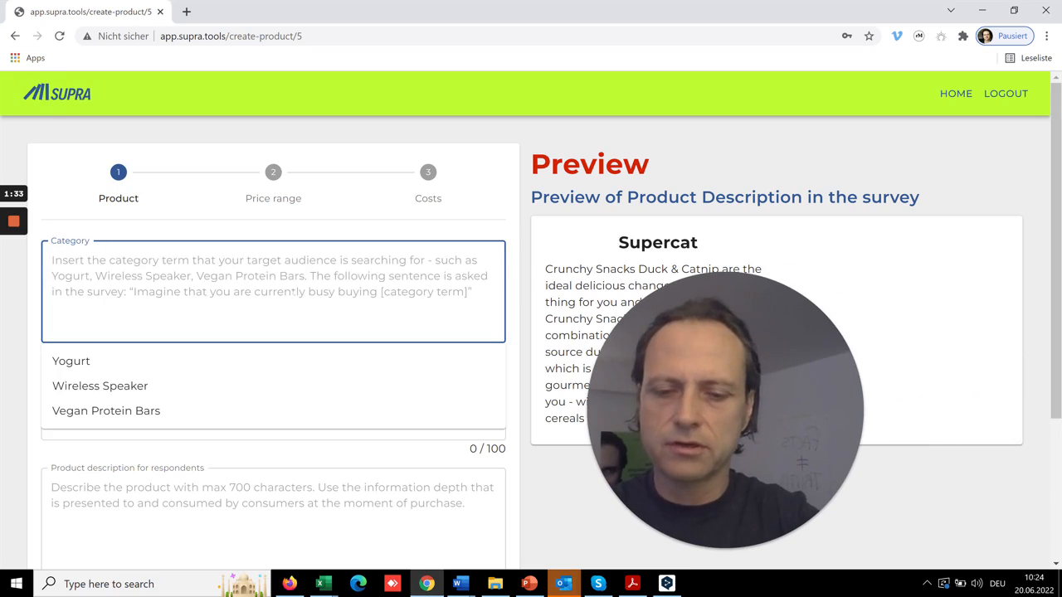
- Enter category Cat food and product name Supercat, then continue to price range
text(Catfood)
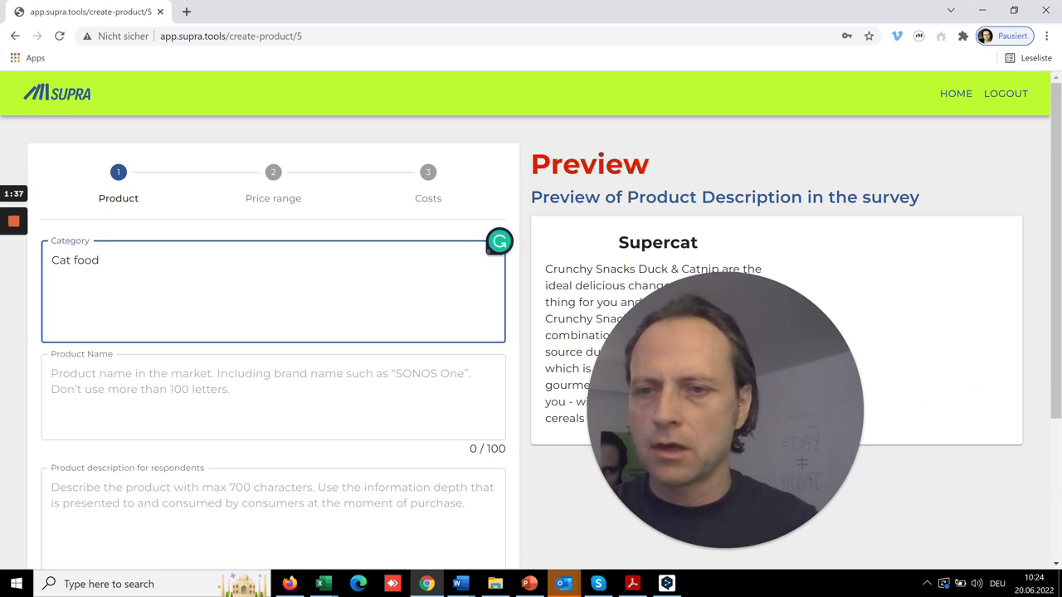
text(Su)
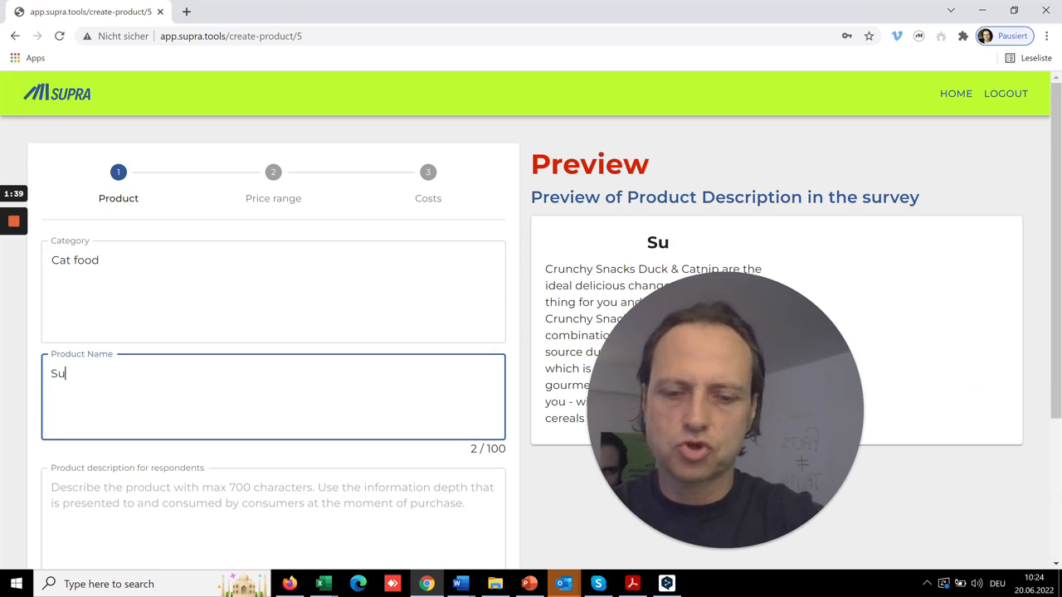
text(percat)
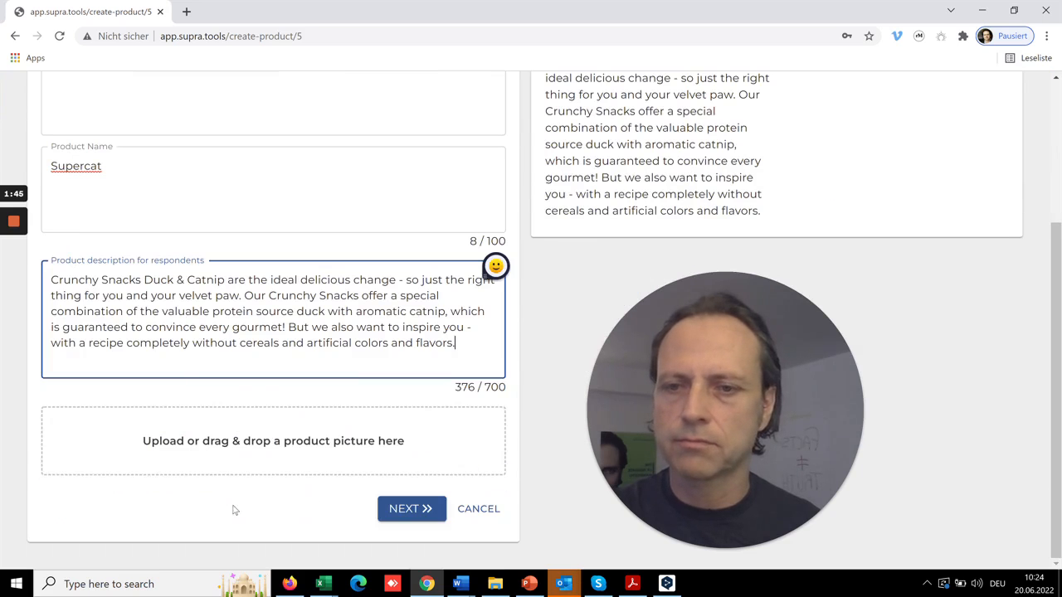
click(272, 441)
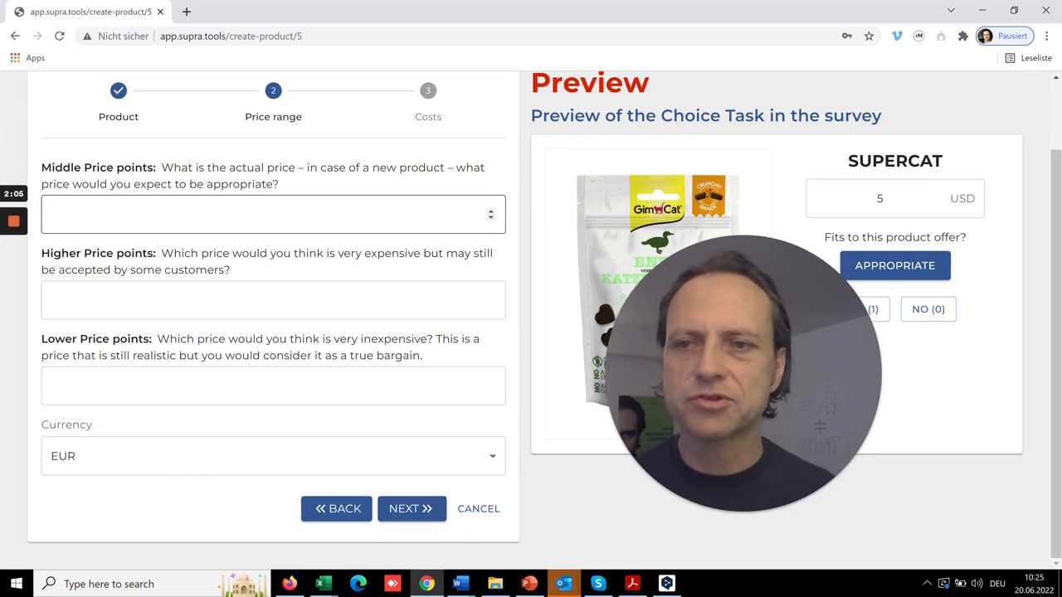
- Set price points middle 5, higher 7, lower 3 in USD and continue to costs
text(5)
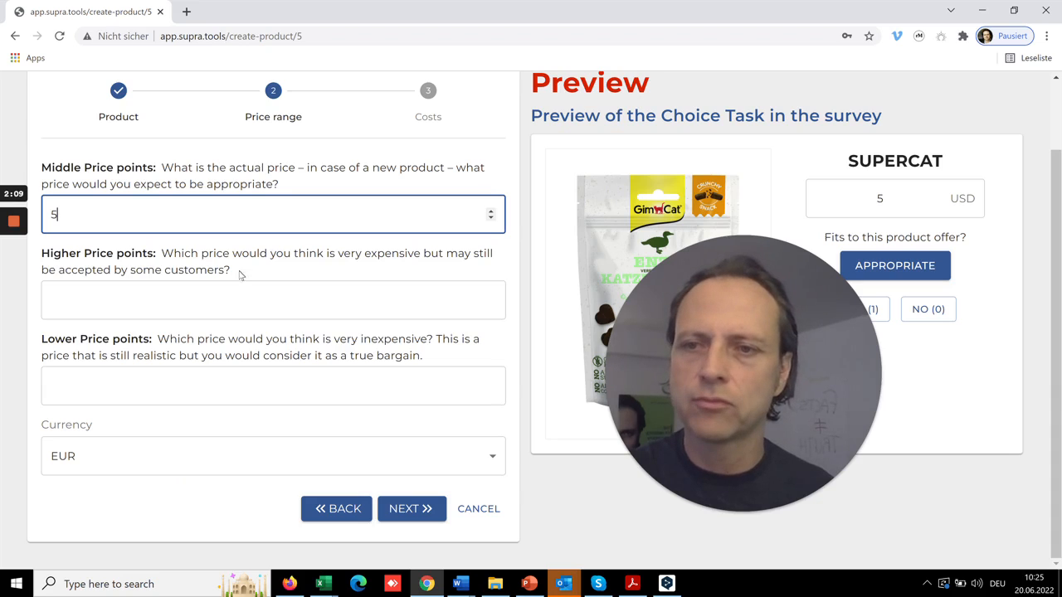
click(272, 299)
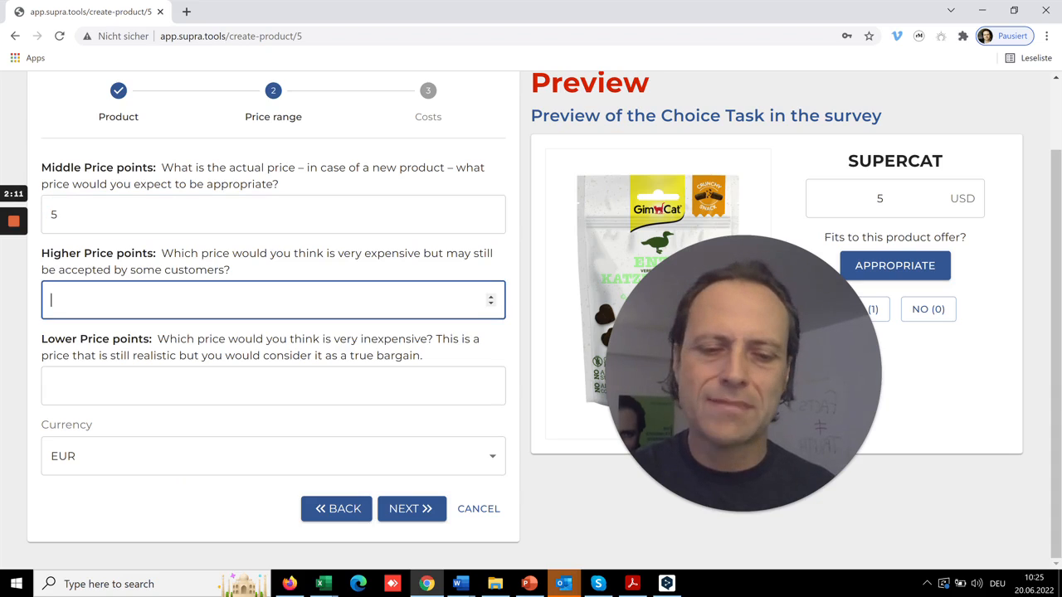
text(7)
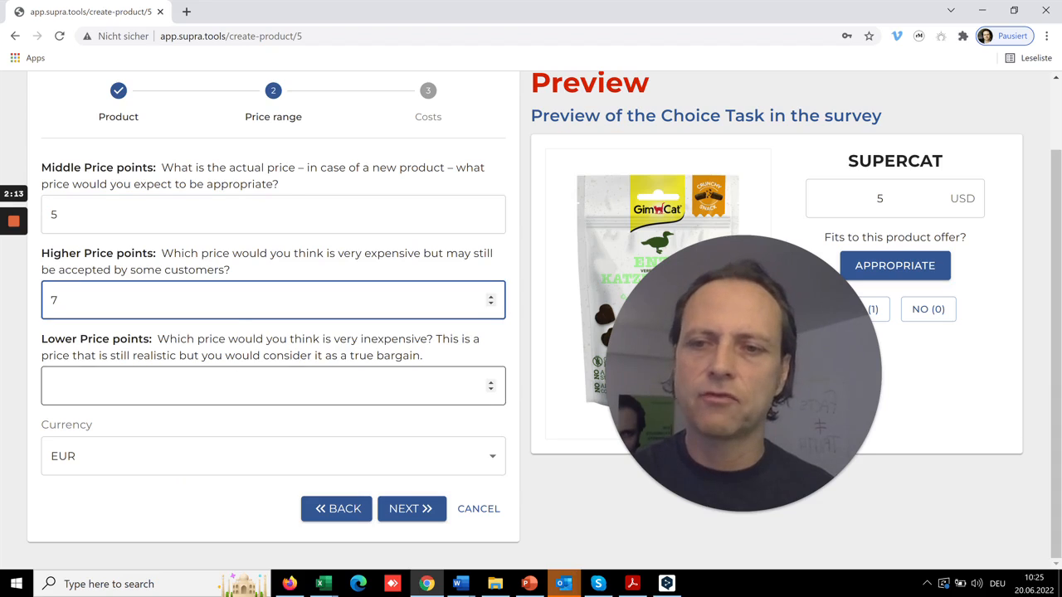
click(272, 385)
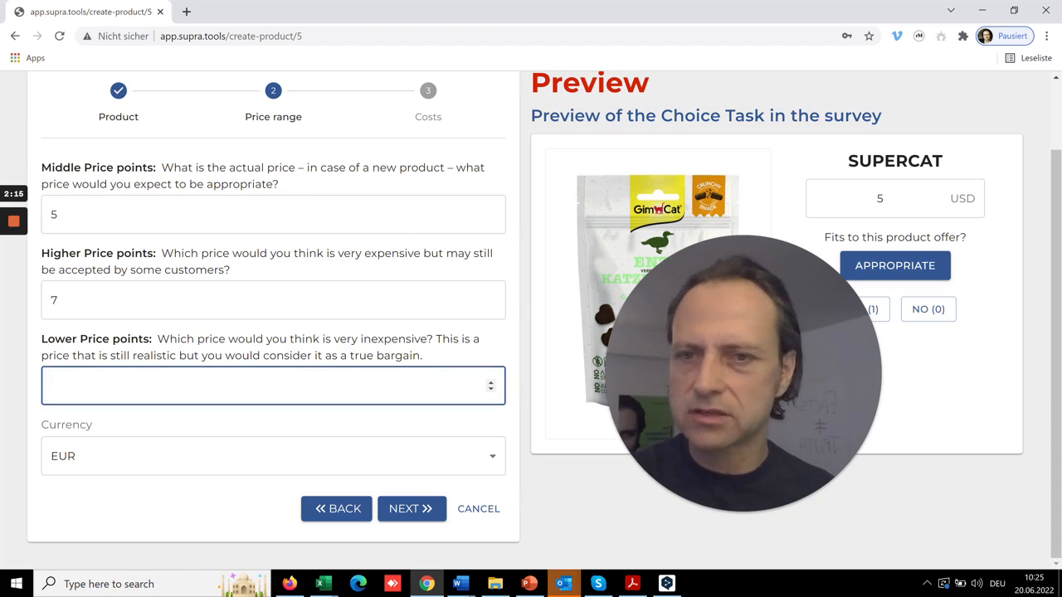
text(3)
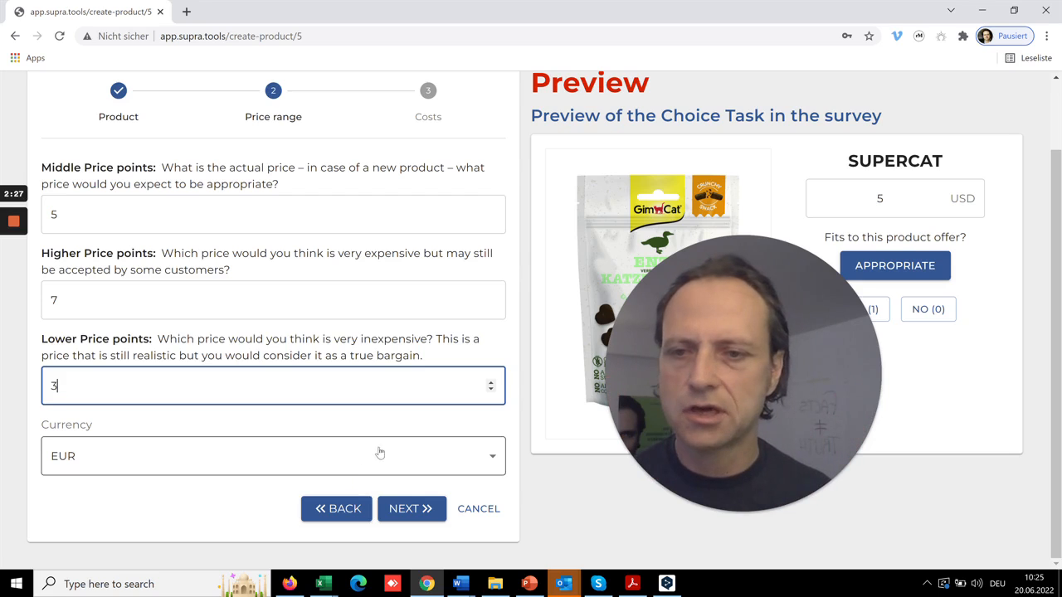
click(272, 454)
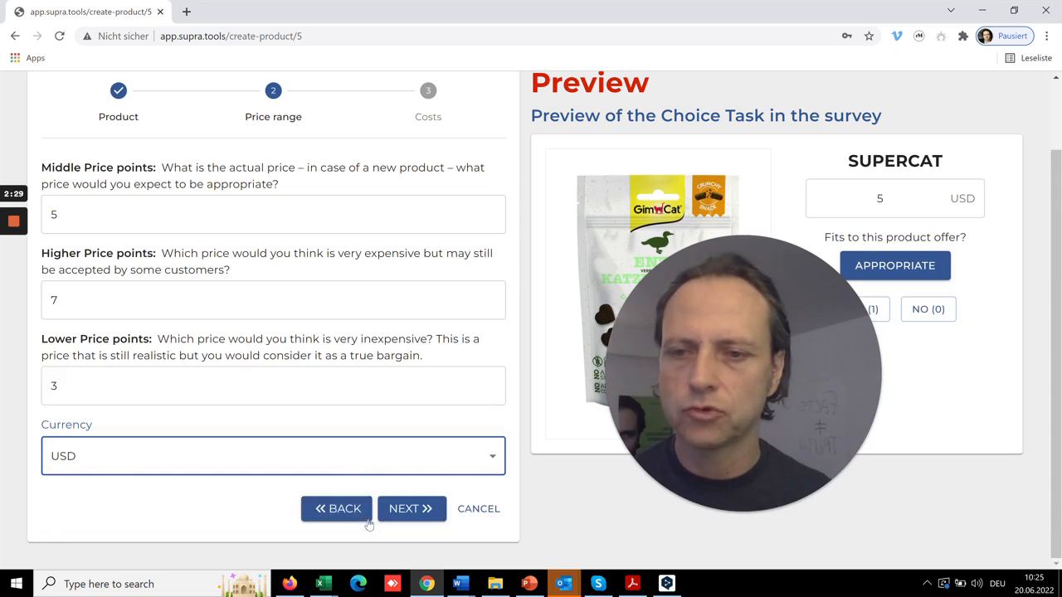
click(272, 455)
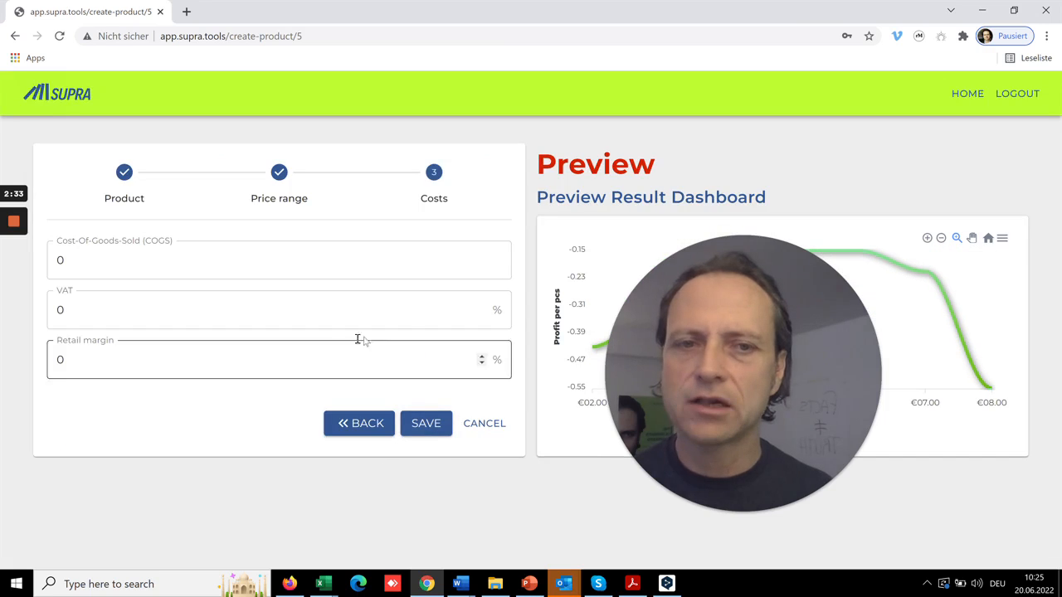
- Enter COGS 1, VAT 19% and retail margin 30%, then save the Supercat test
click(248, 259)
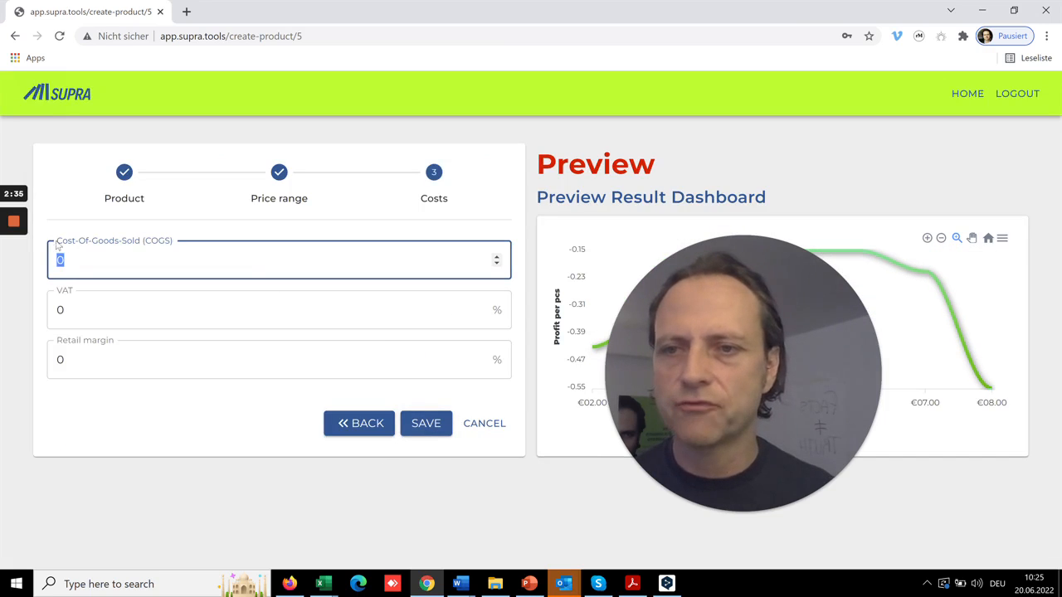
text(1)
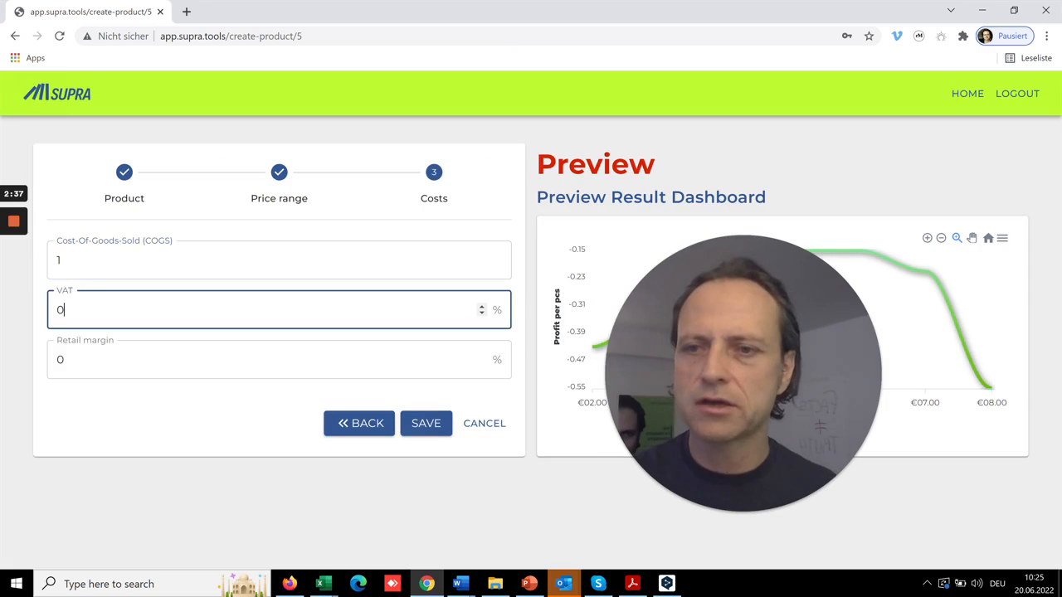
text(1)
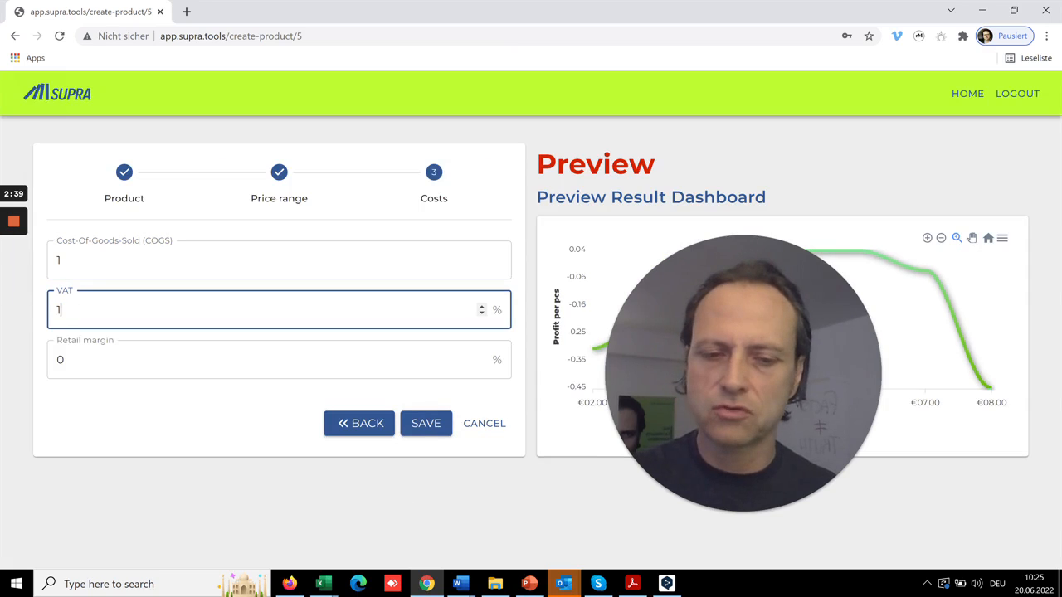
text(9)
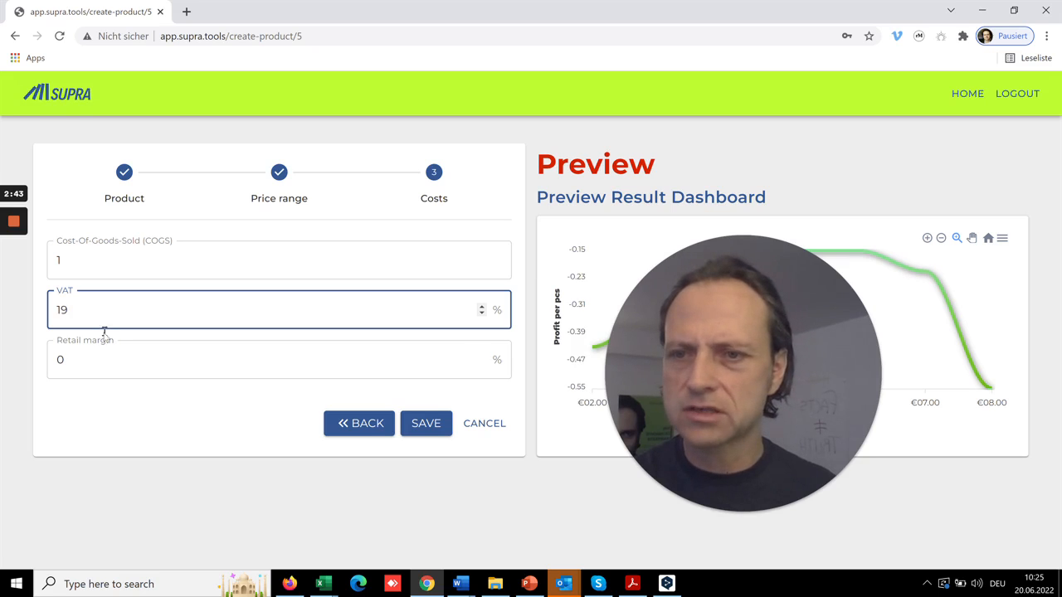
click(278, 358)
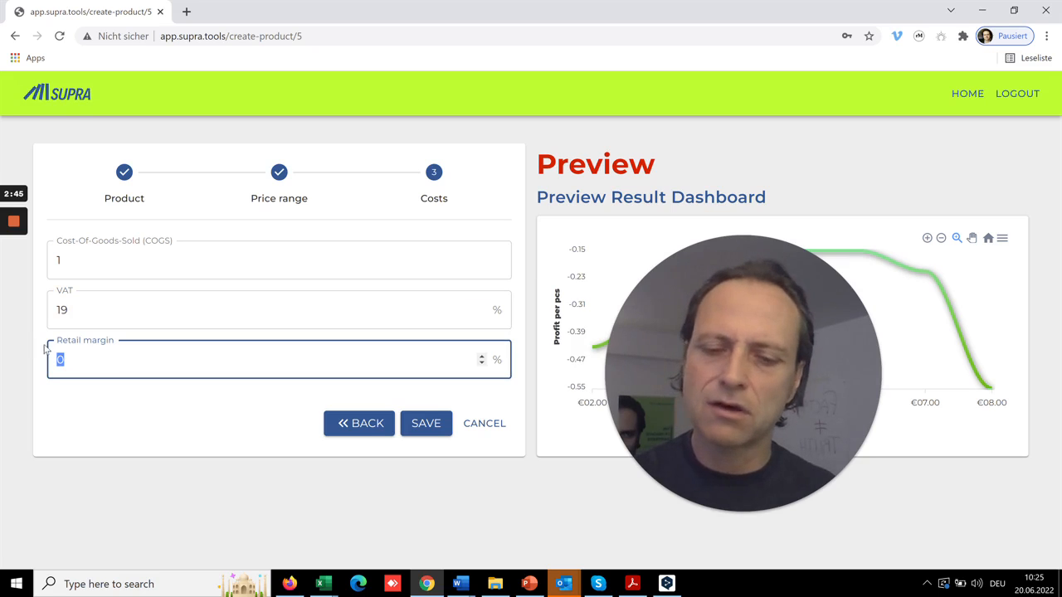
text(30)
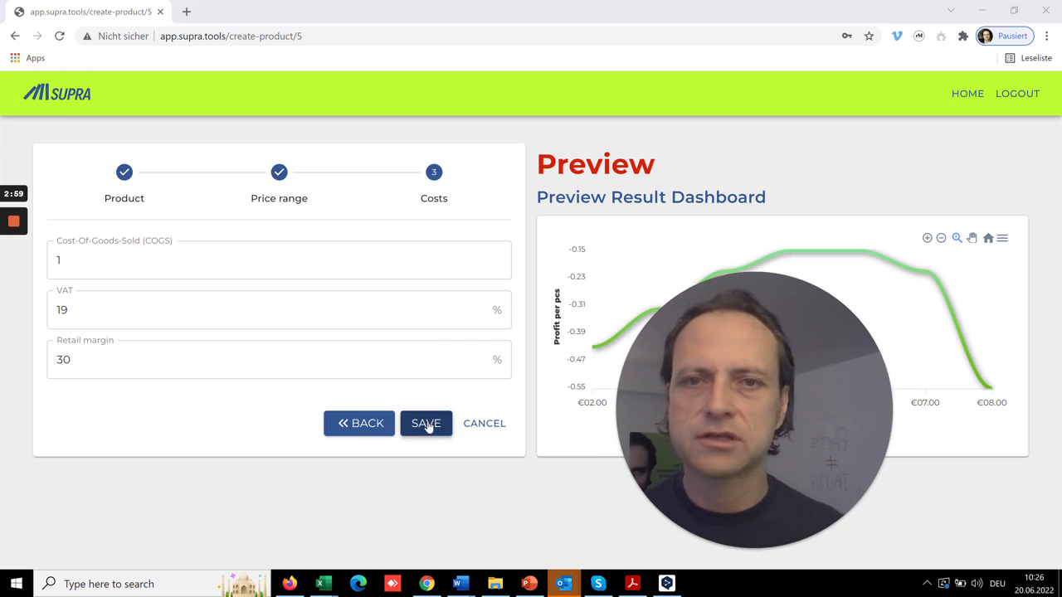
click(425, 423)
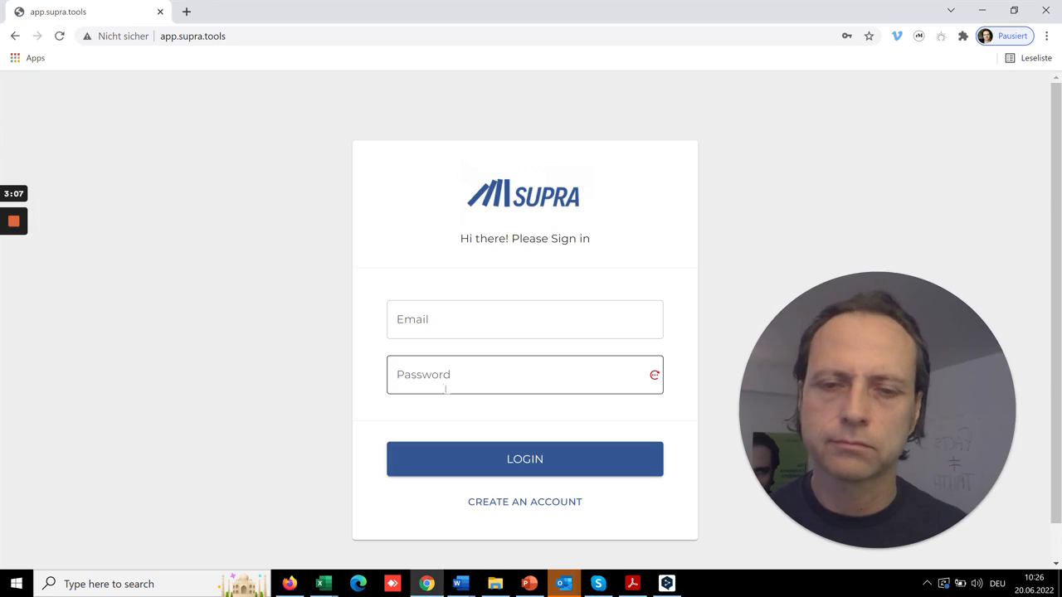
- Sign back in with the password, retrying after the invalid credentials message
click(524, 375)
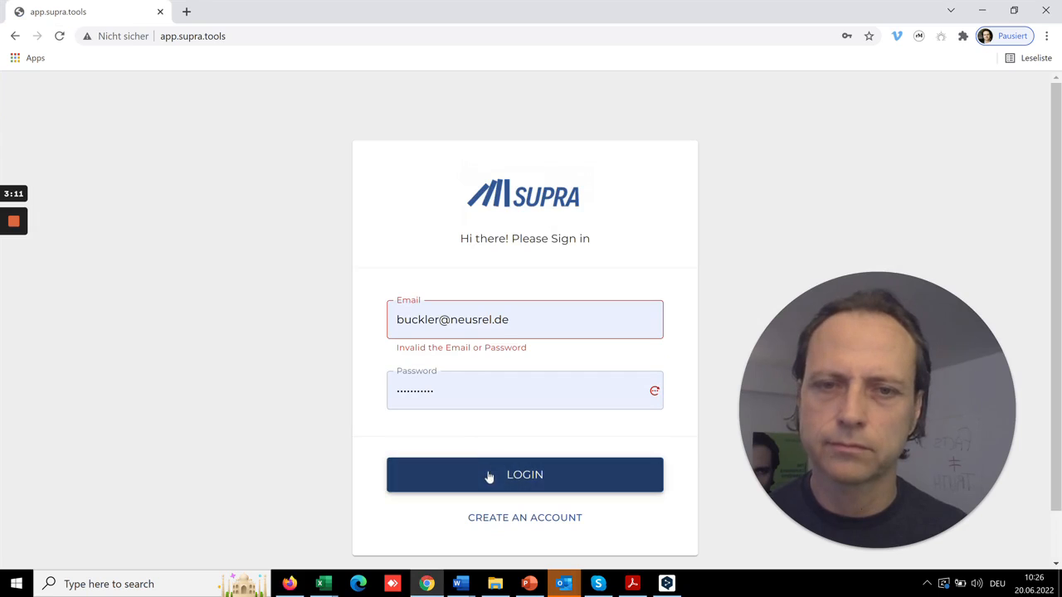
click(524, 392)
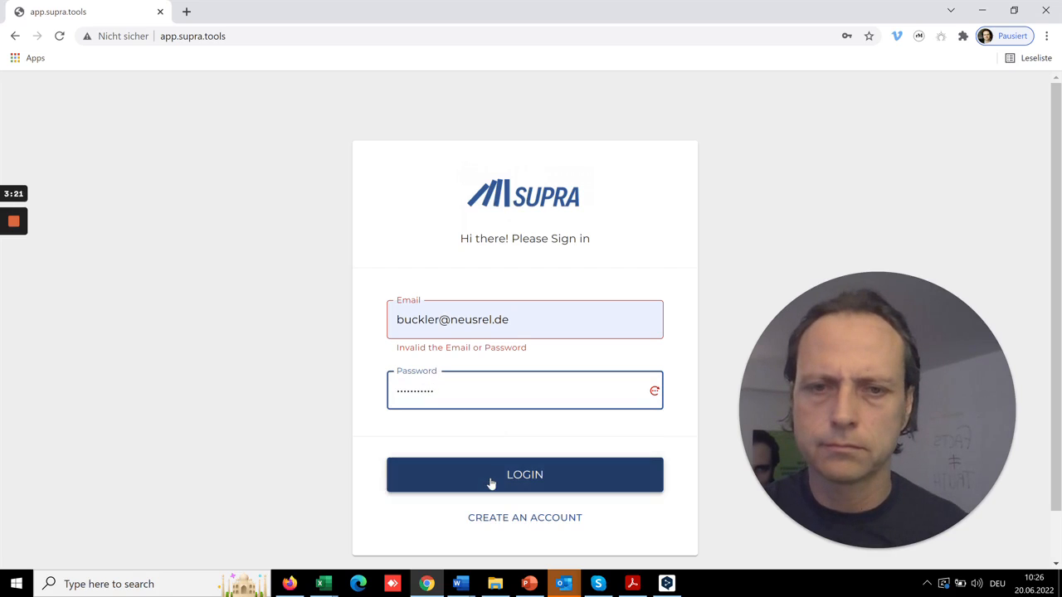
click(524, 475)
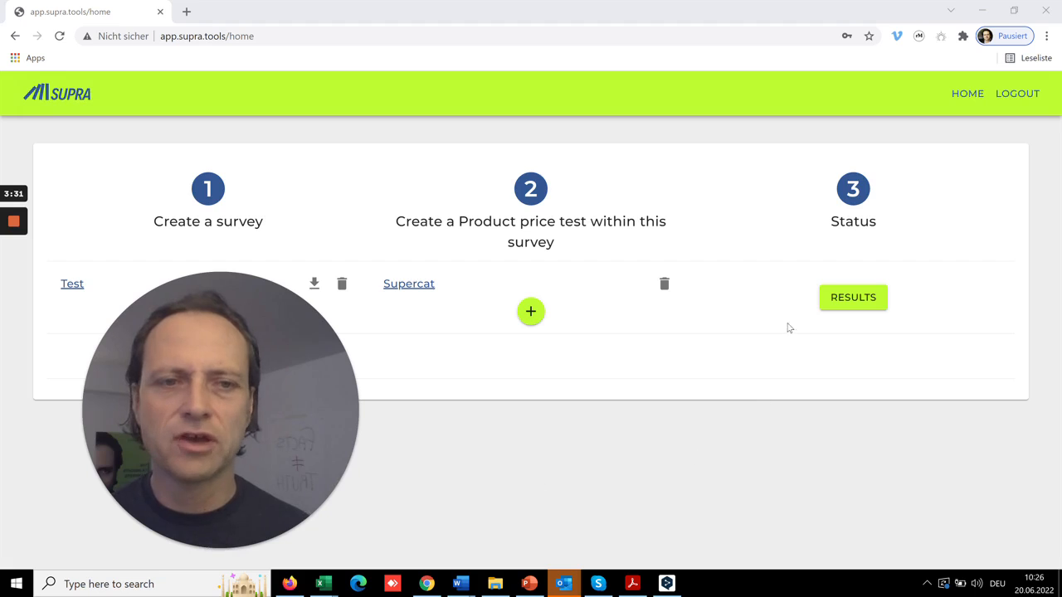
mouse_move(778, 300)
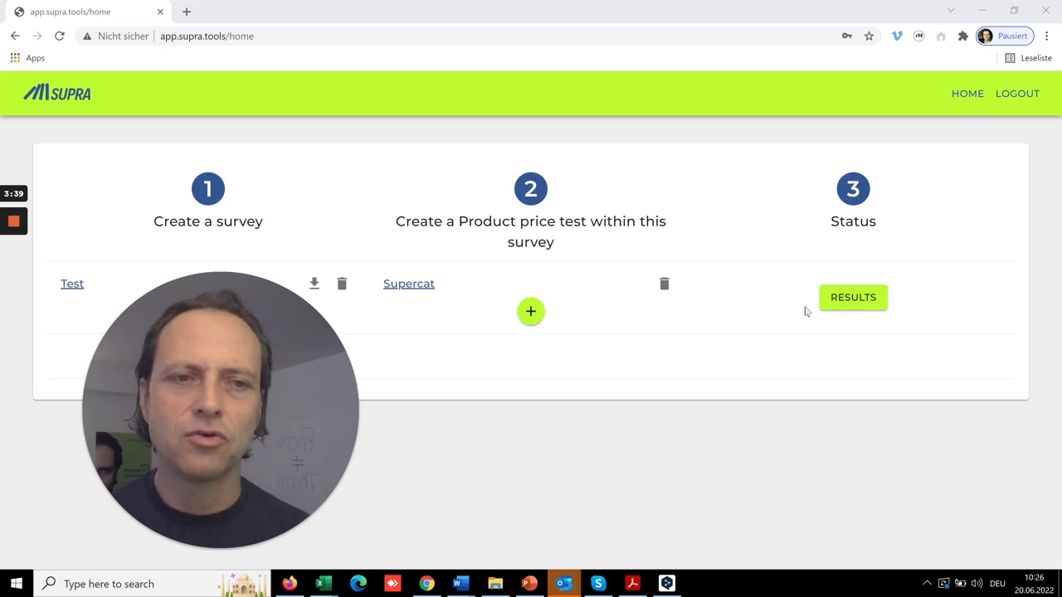
- Open the results dashboard for the Supercat price test
click(852, 297)
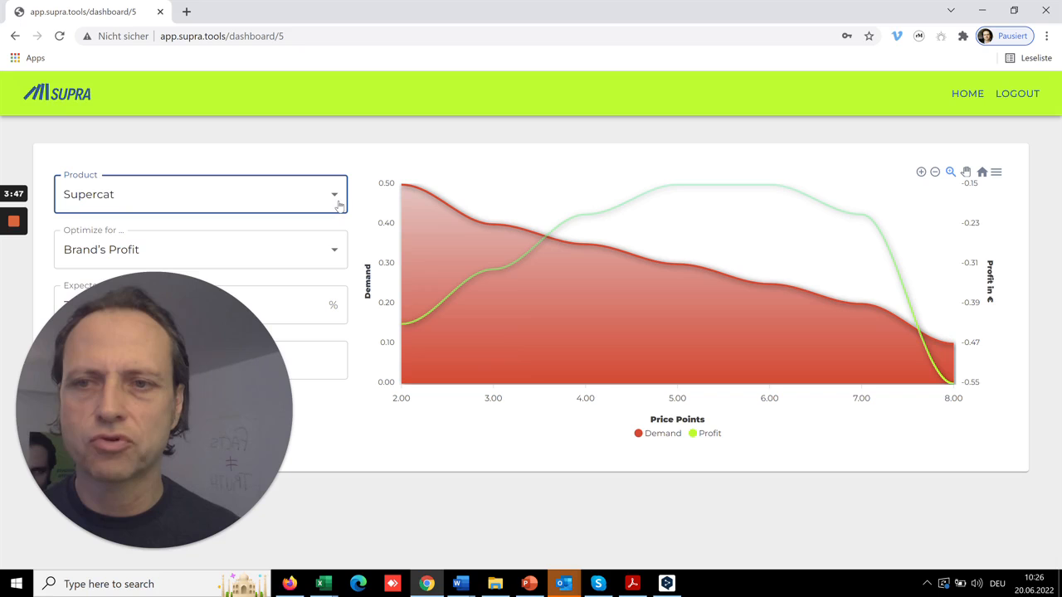
mouse_move(415, 404)
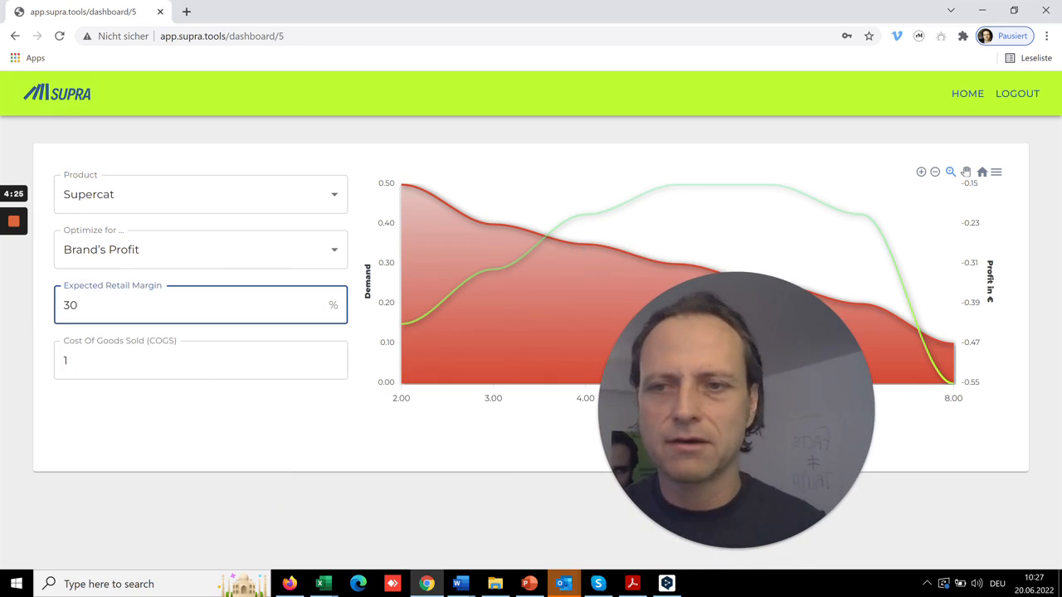
double_click(70, 305)
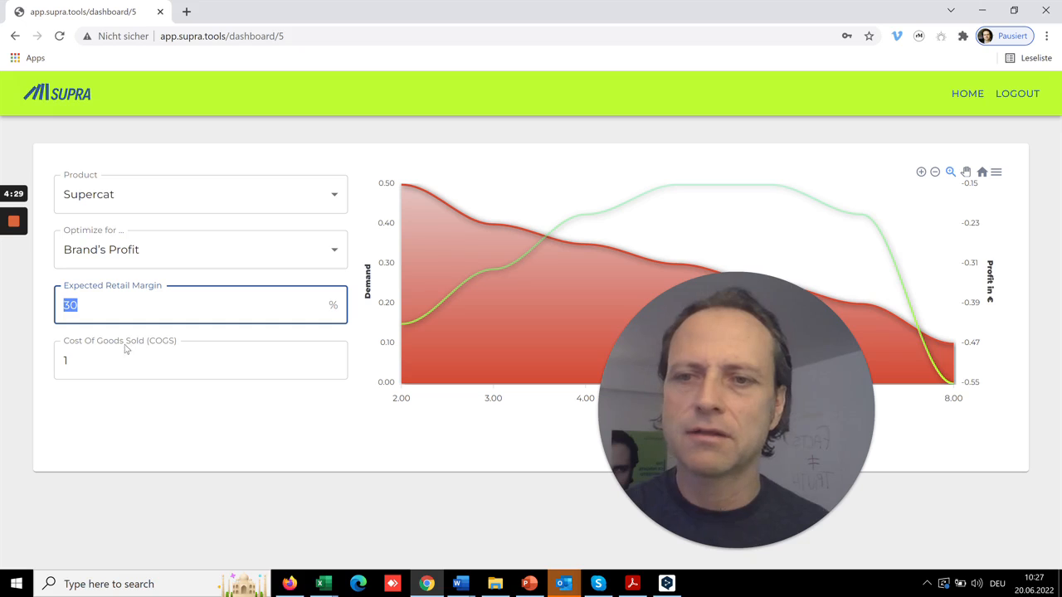
click(200, 359)
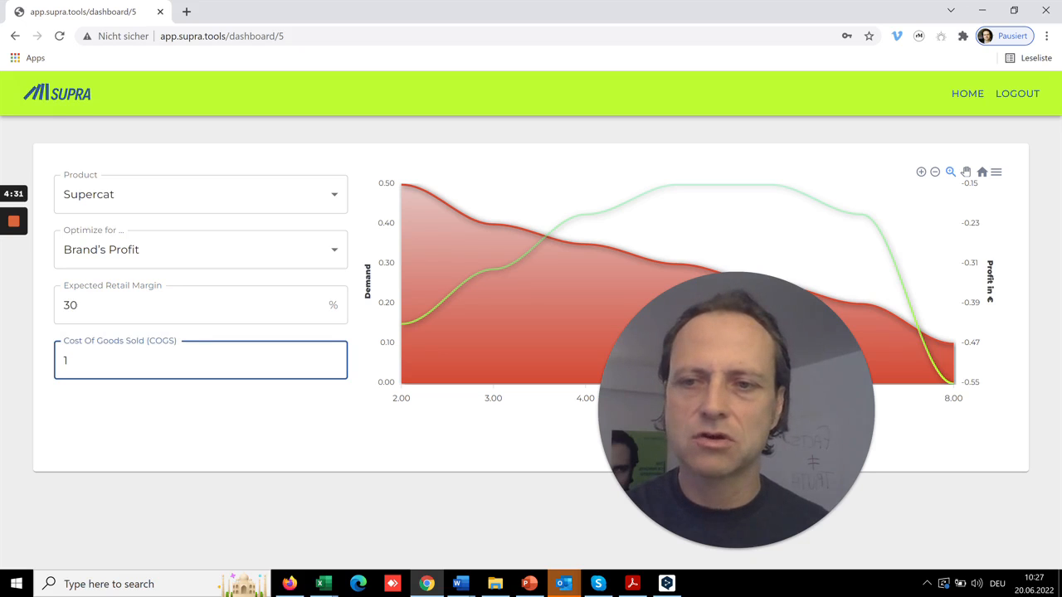